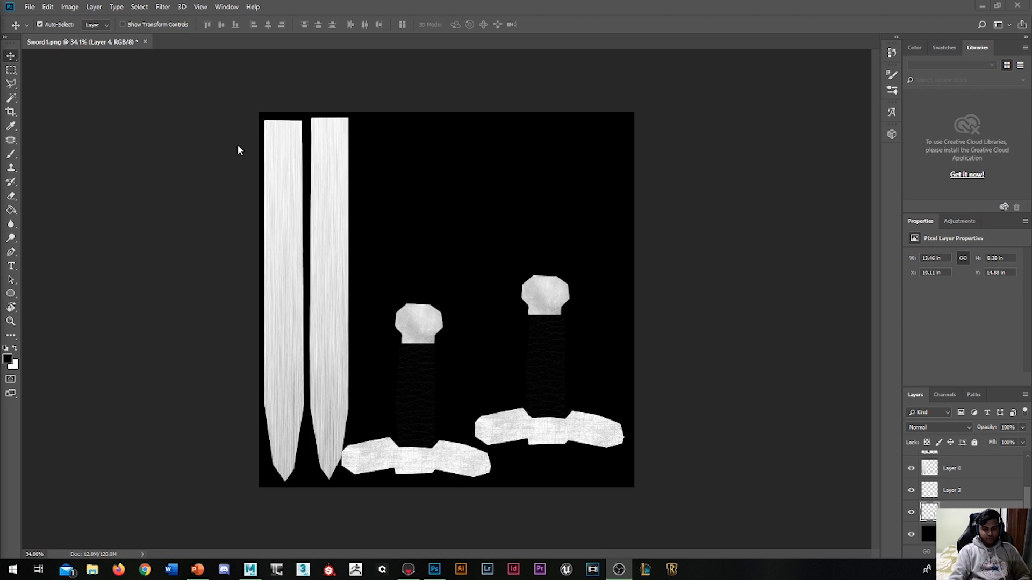
mouse_move(282, 137)
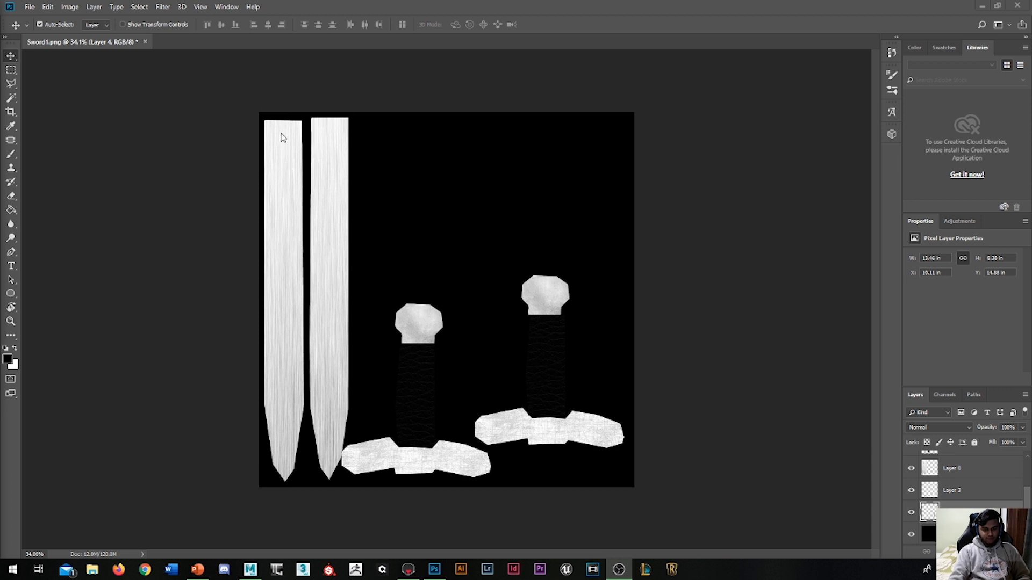
mouse_move(341, 275)
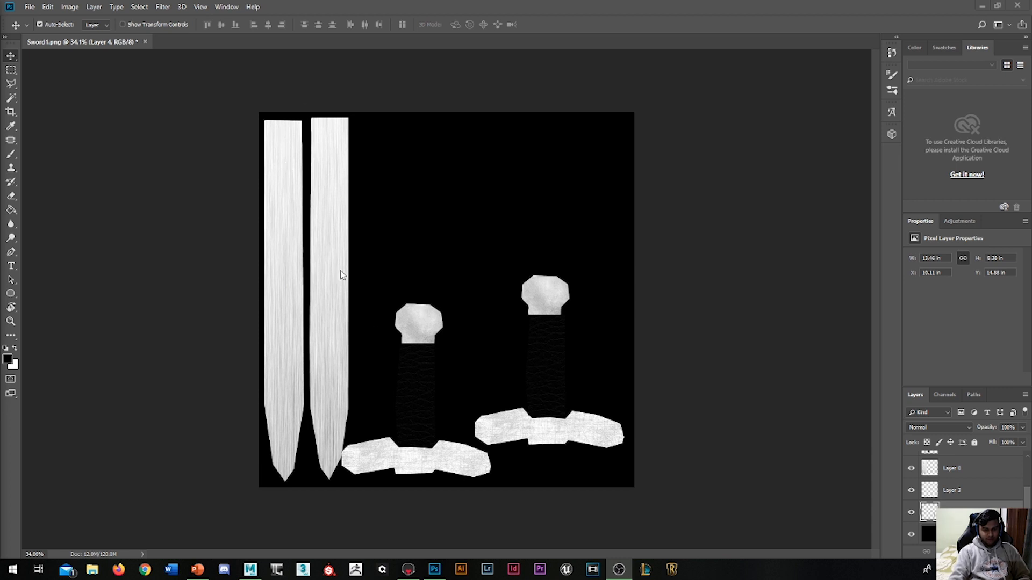
mouse_move(396, 357)
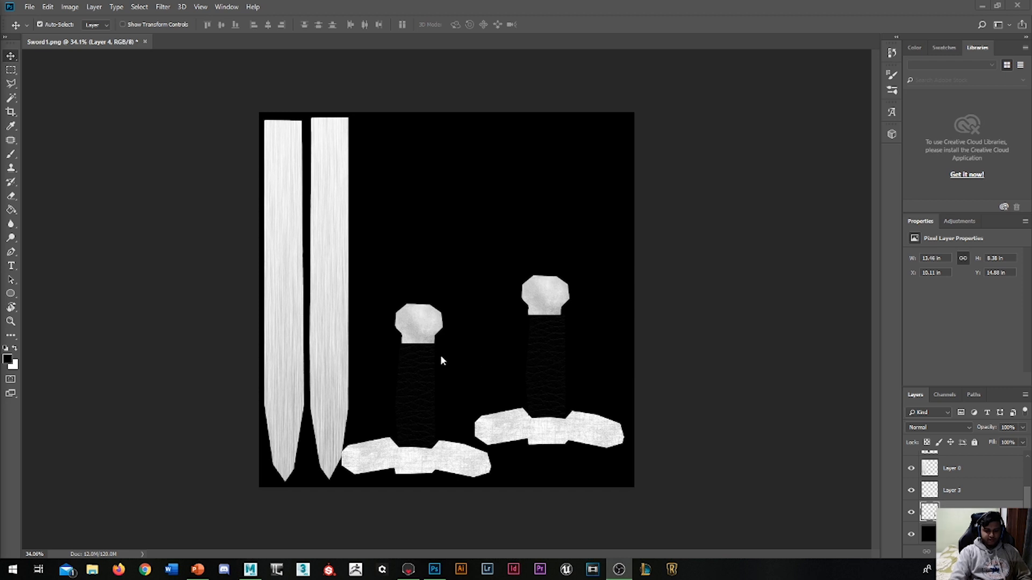
mouse_move(286, 436)
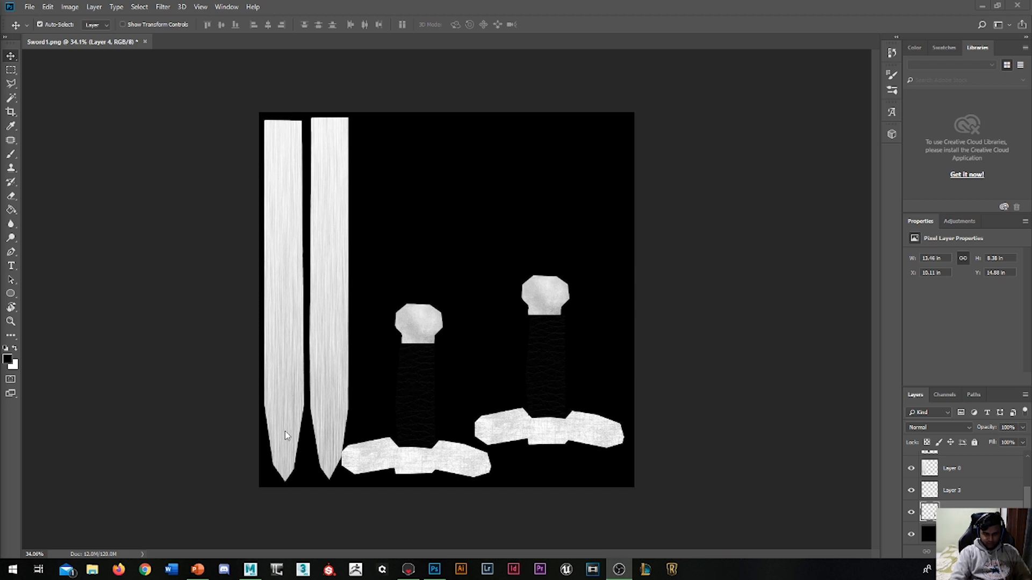
mouse_move(803, 489)
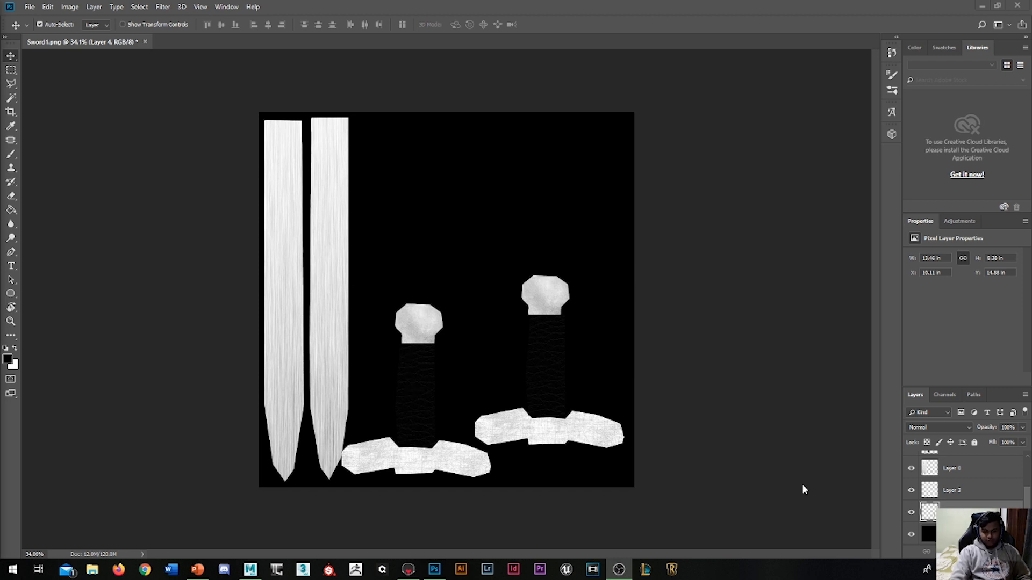
mouse_move(195, 475)
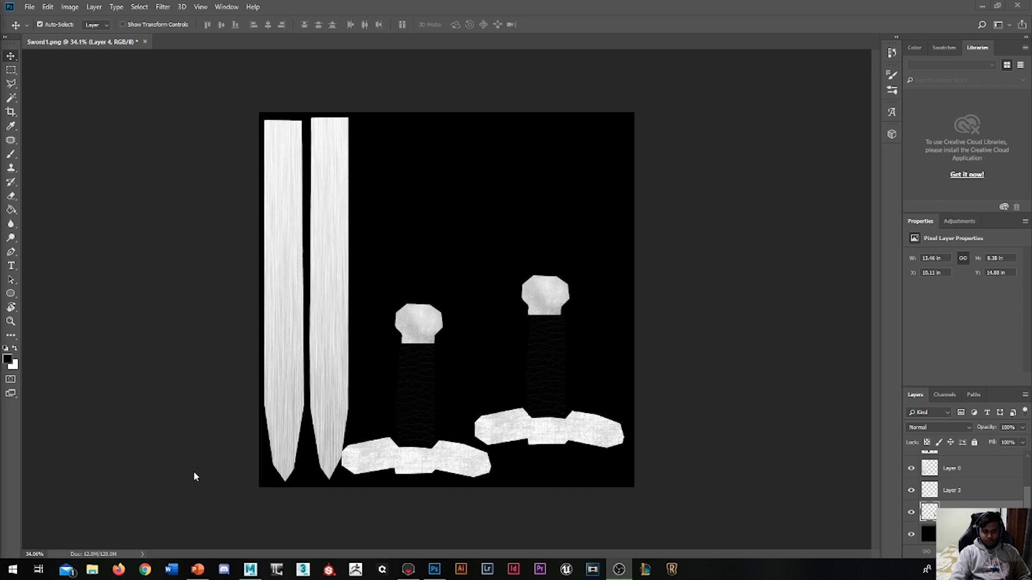
mouse_move(396, 531)
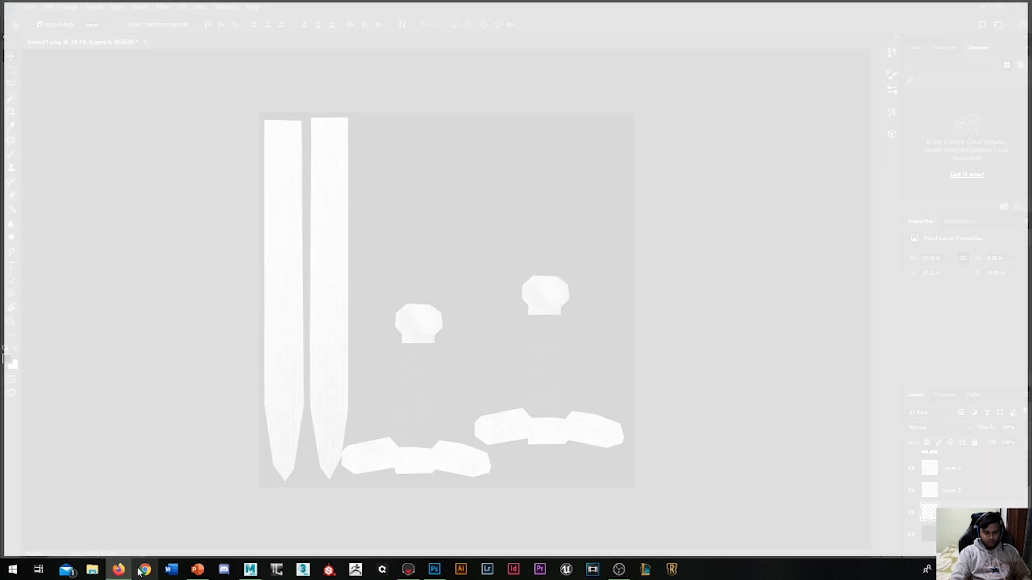
Search Google Images for 'fingerprints' and preview a black-and-white fingerprint image
type("fing")
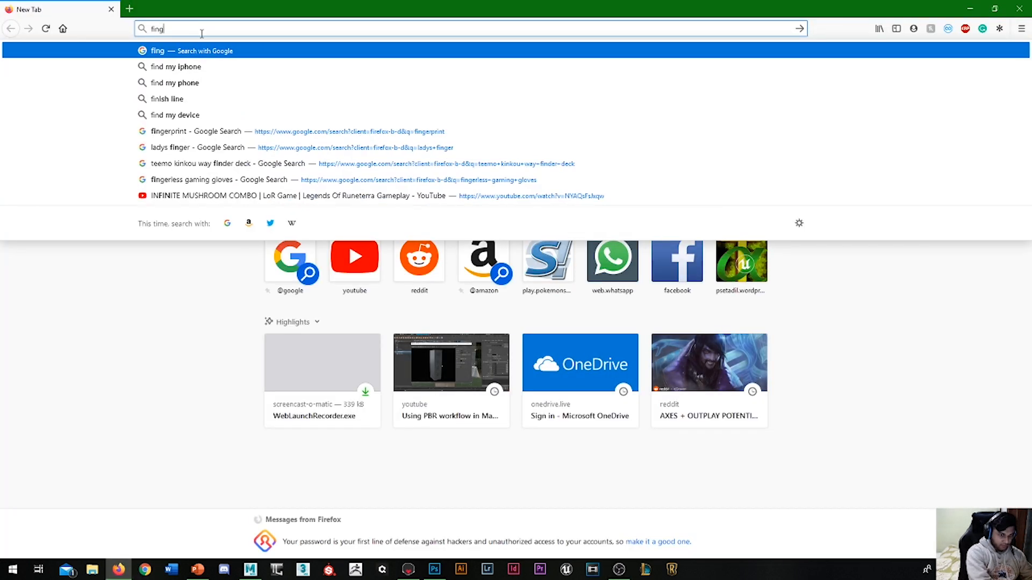
left_click(168, 131)
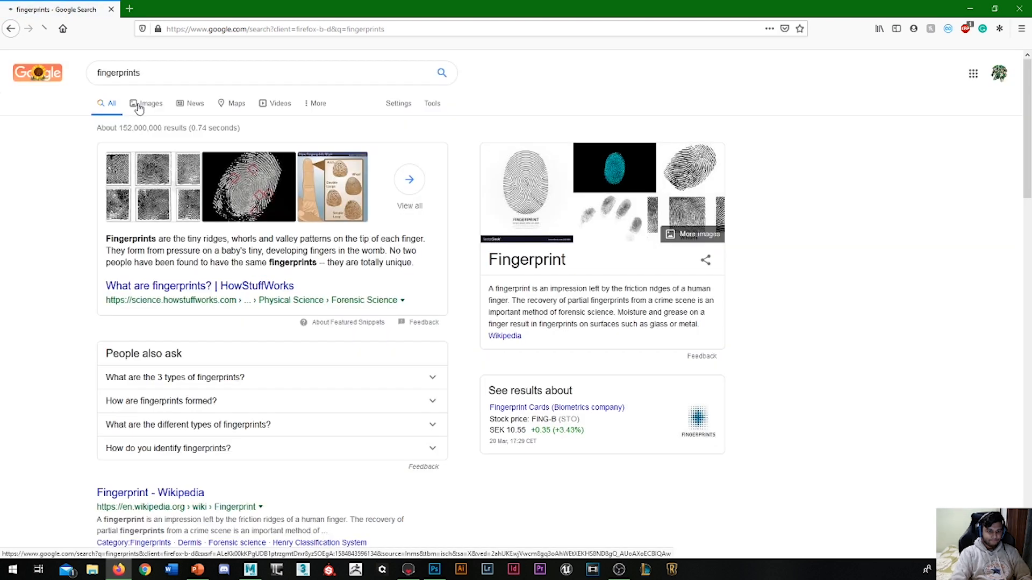
left_click(150, 103)
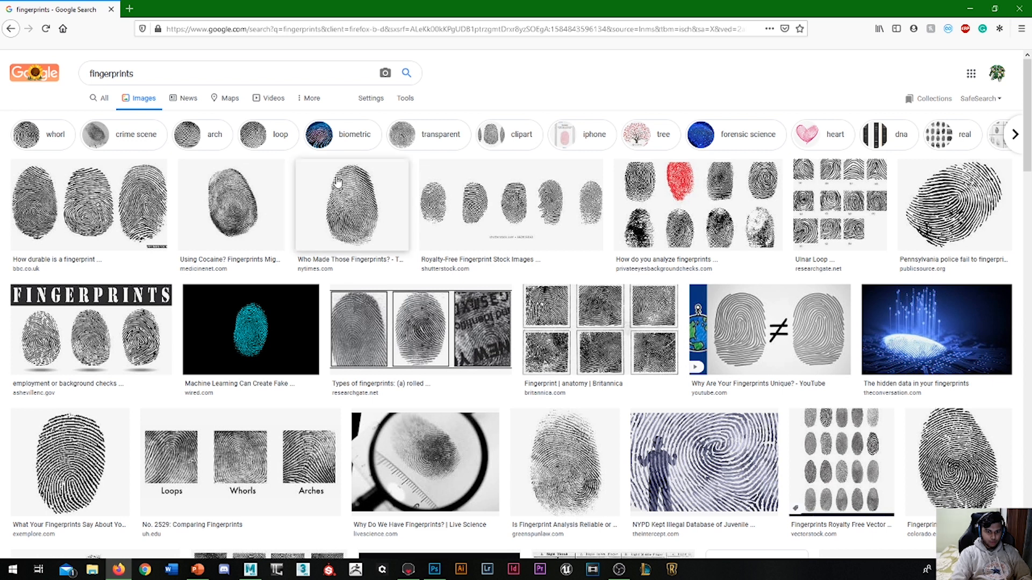
left_click(350, 205)
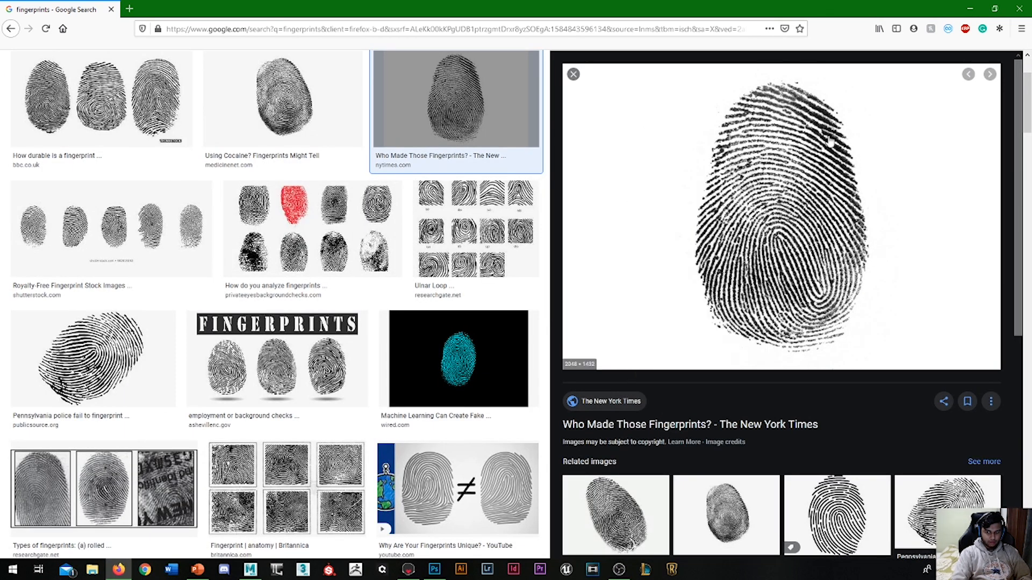
left_click(433, 569)
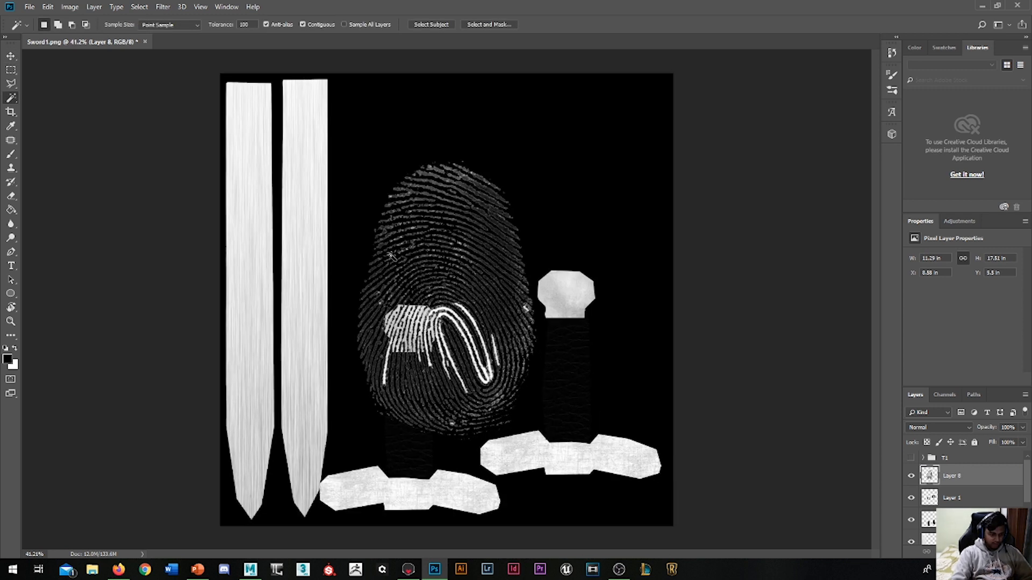
Scale the fingerprint down with Free Transform and move it onto the left pommel
key("ctrl+t")
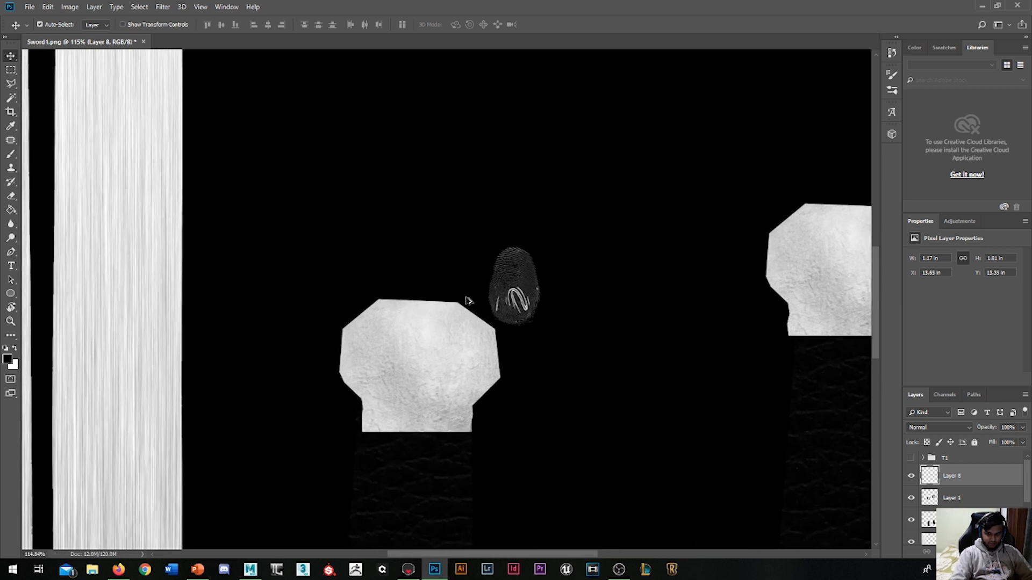
left_click_drag(517, 286, 379, 342)
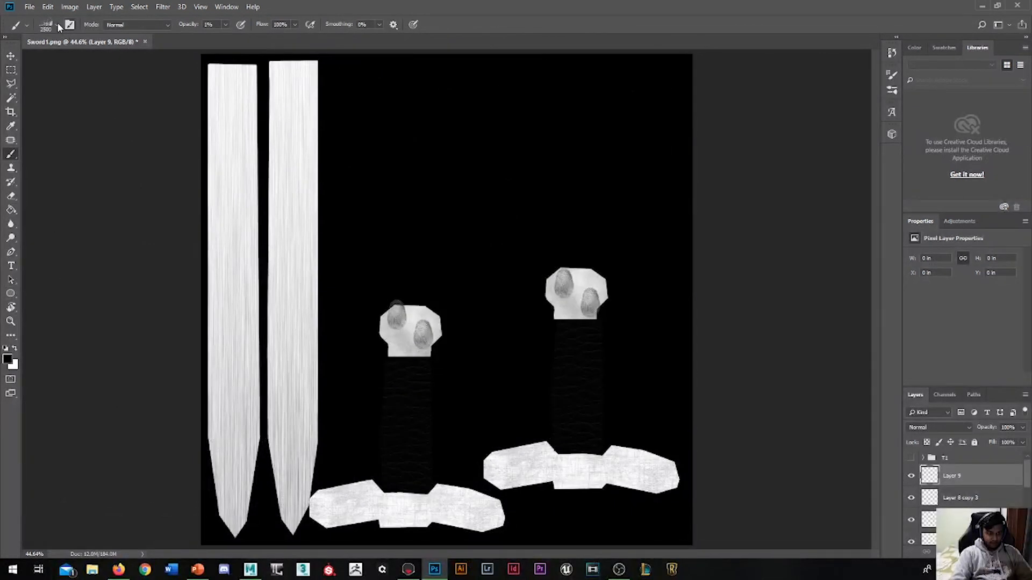
Paint blade scratches with the metal_scratches brush, then switch to a crack brush
left_click(48, 24)
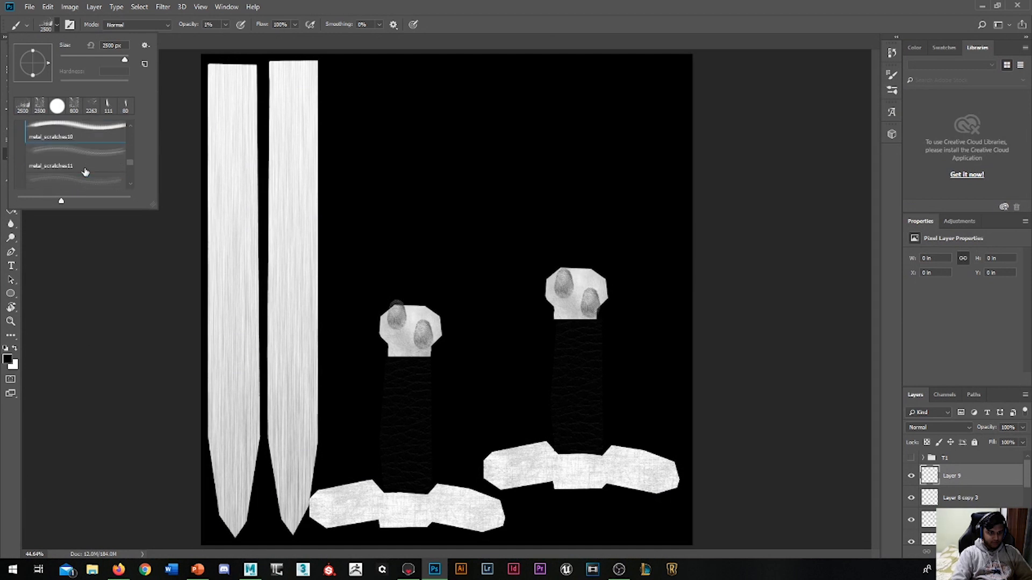
left_click(50, 177)
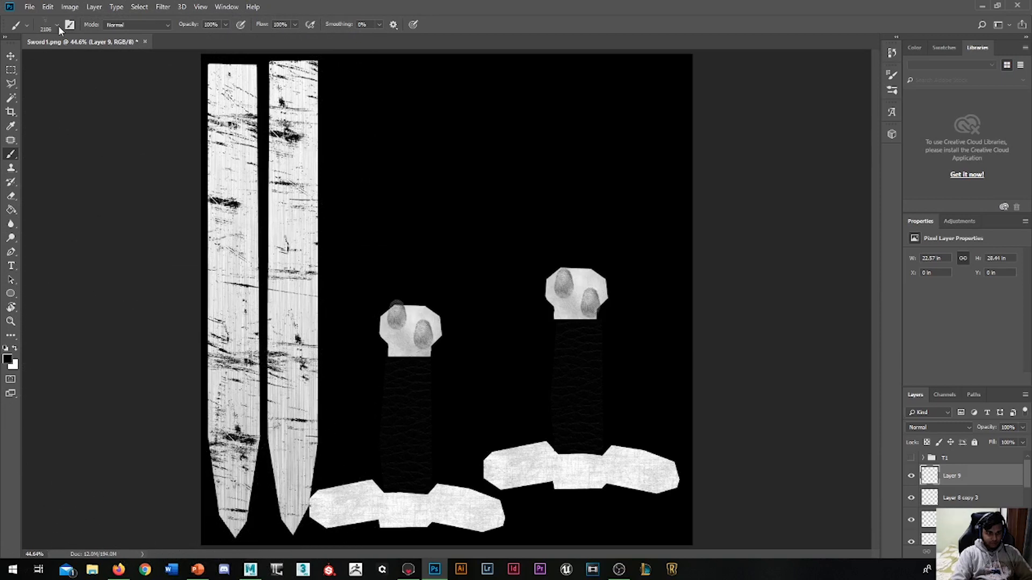
left_click(57, 24)
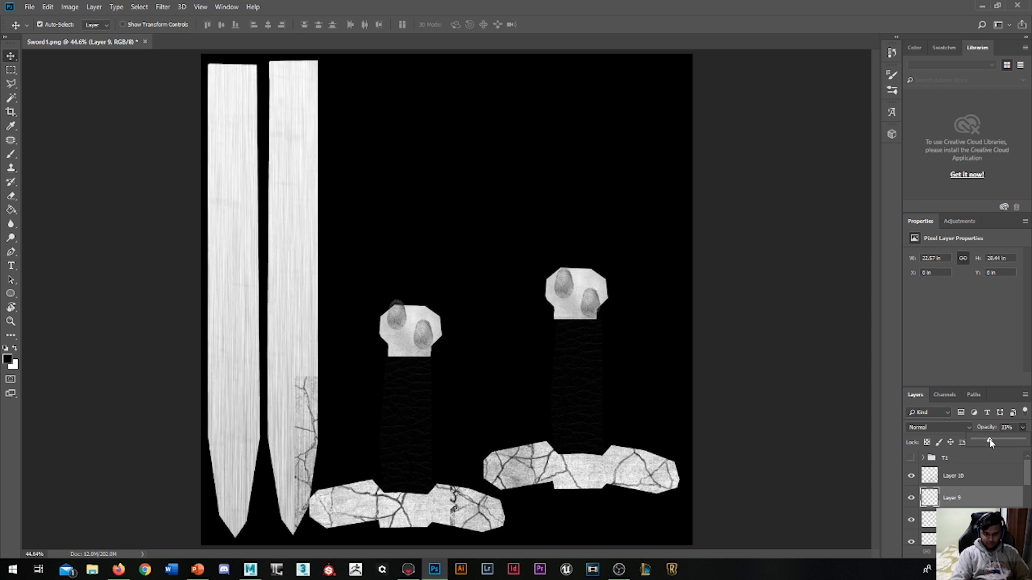
Set the scratch layer opacity to about 69% and the crack layer to about 76%
left_click_drag(987, 441, 1005, 441)
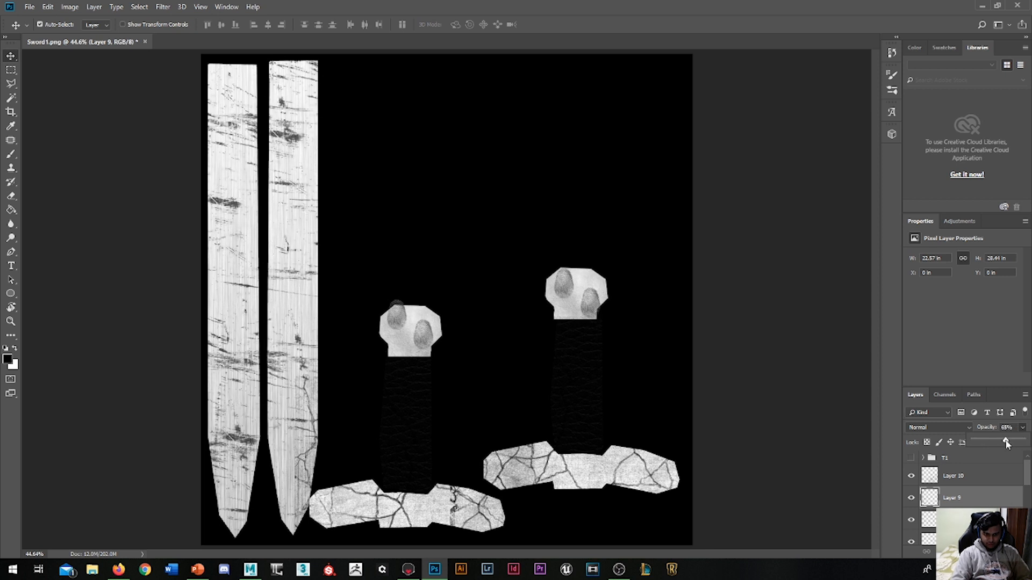
left_click_drag(1005, 441, 1002, 441)
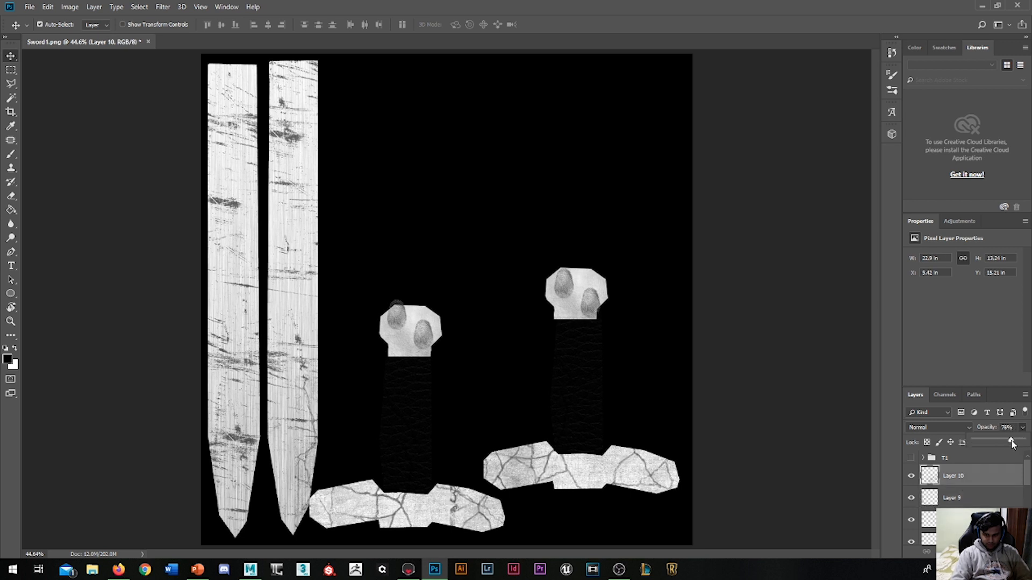
left_click(993, 427)
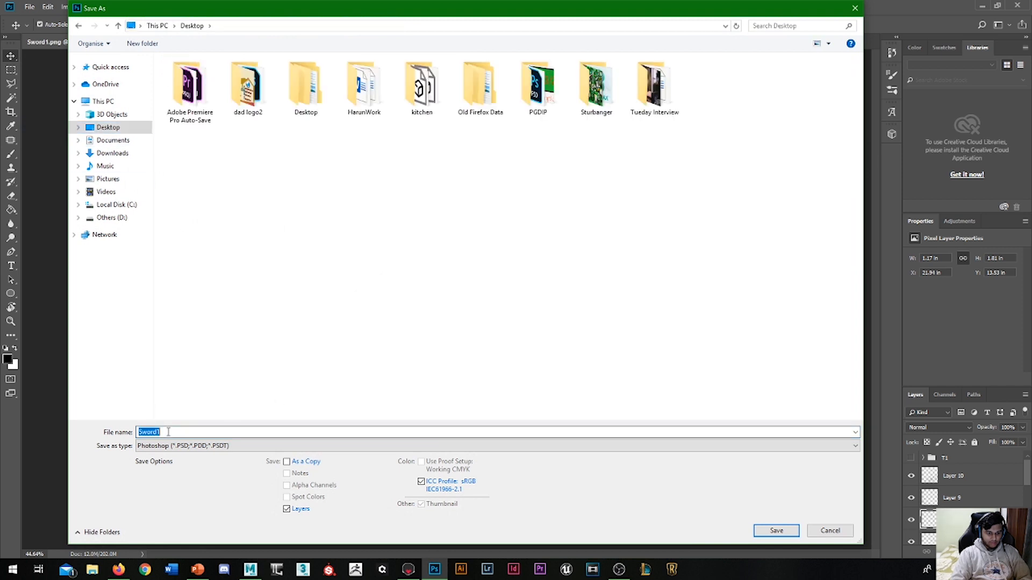
Save the texture as 'Roughness' PNG, then switch to the Maya scene
type("Roughne")
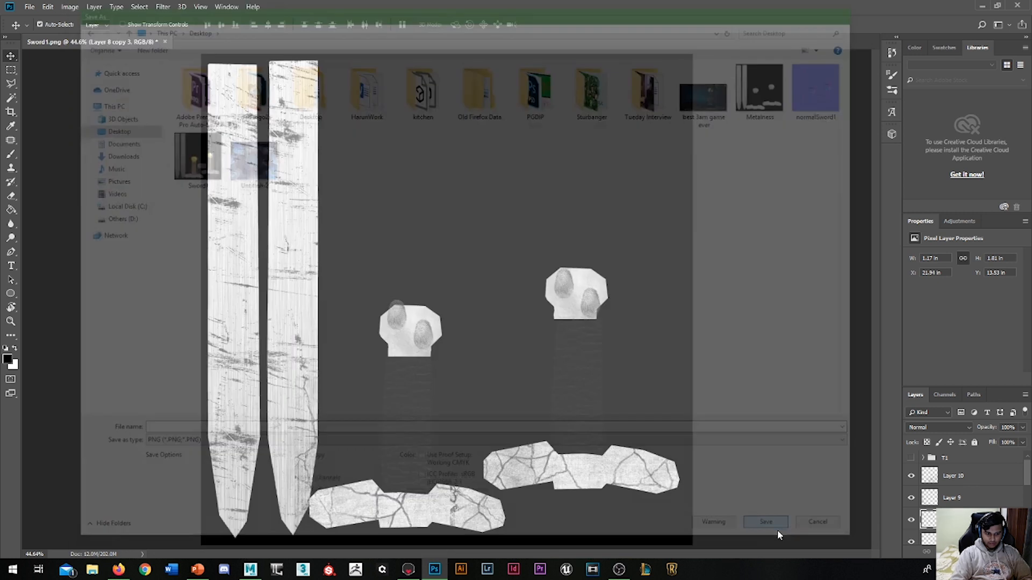
left_click(817, 521)
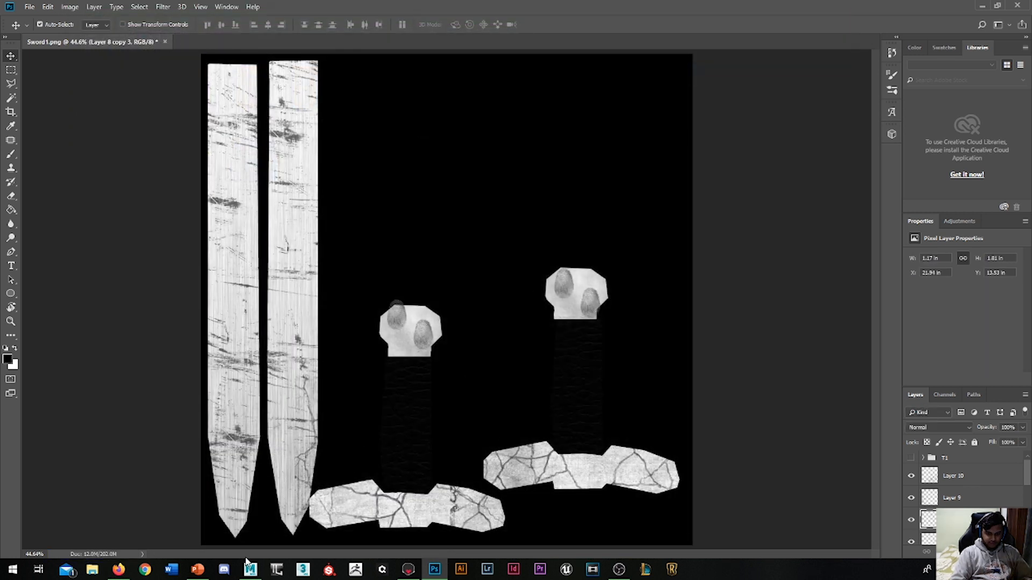
left_click(248, 569)
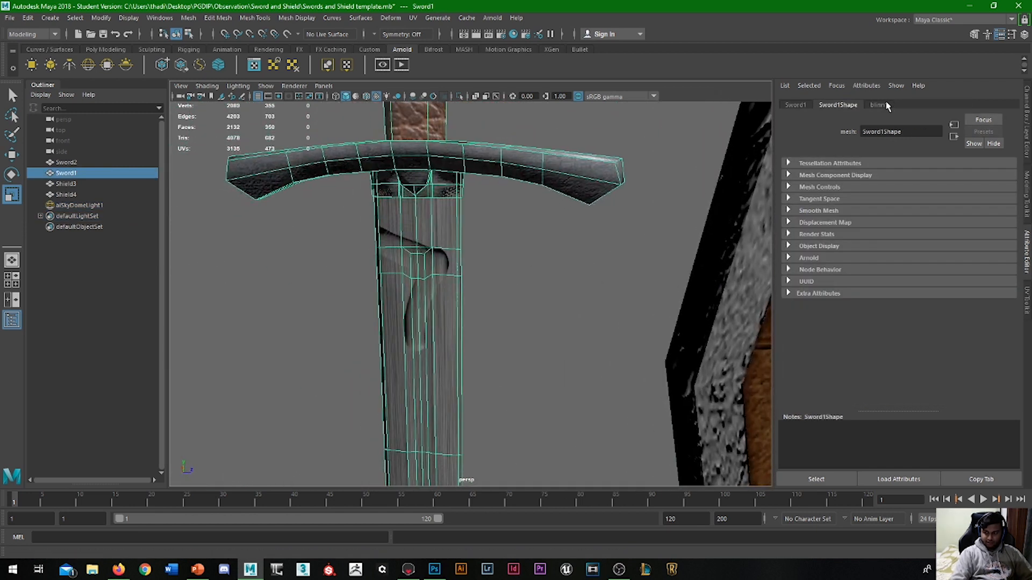
Load Roughness.png into the file8 texture node's Image Name in the Attribute Editor
left_click(876, 105)
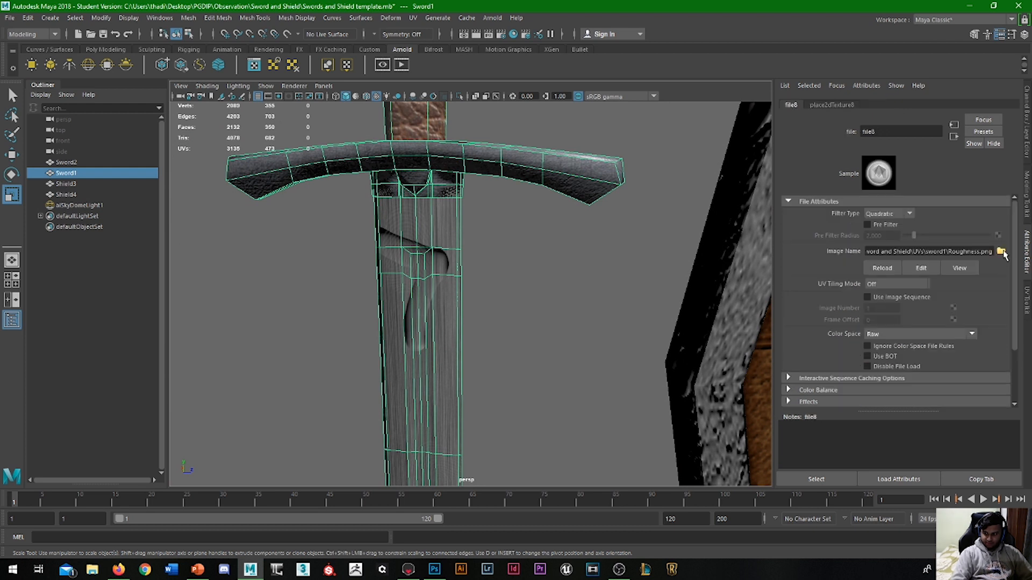
left_click(1000, 251)
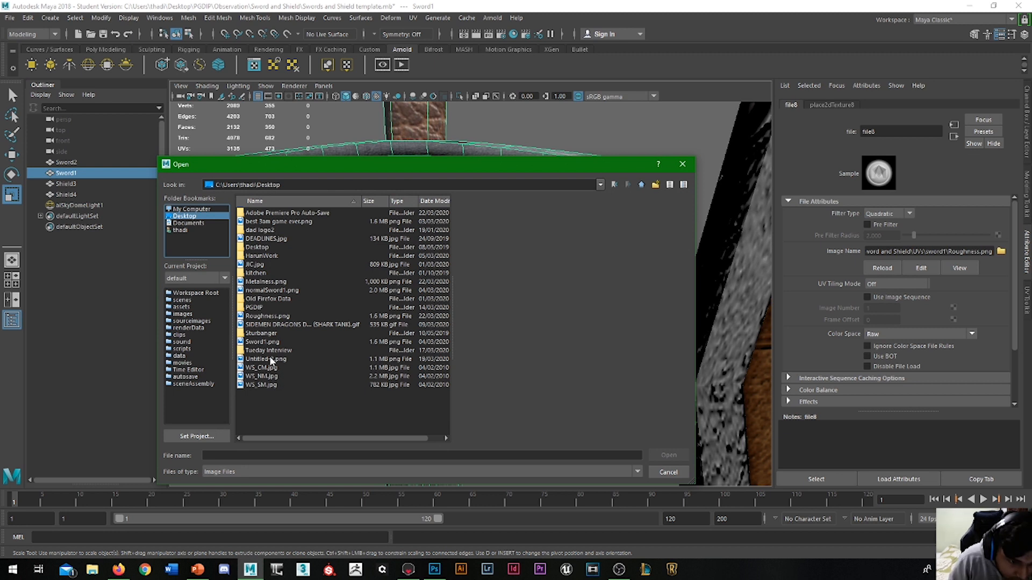
left_click(267, 316)
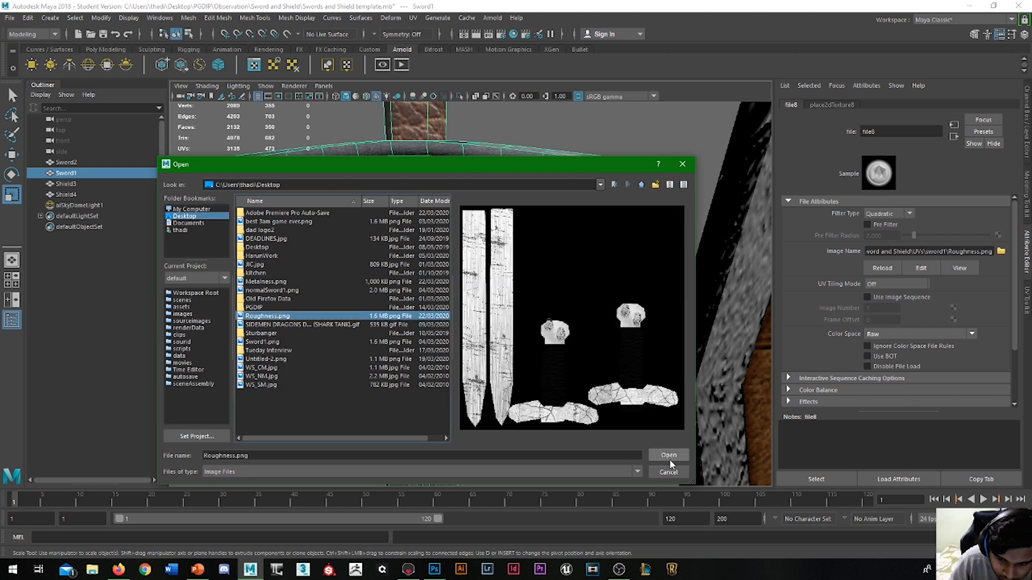
left_click(668, 454)
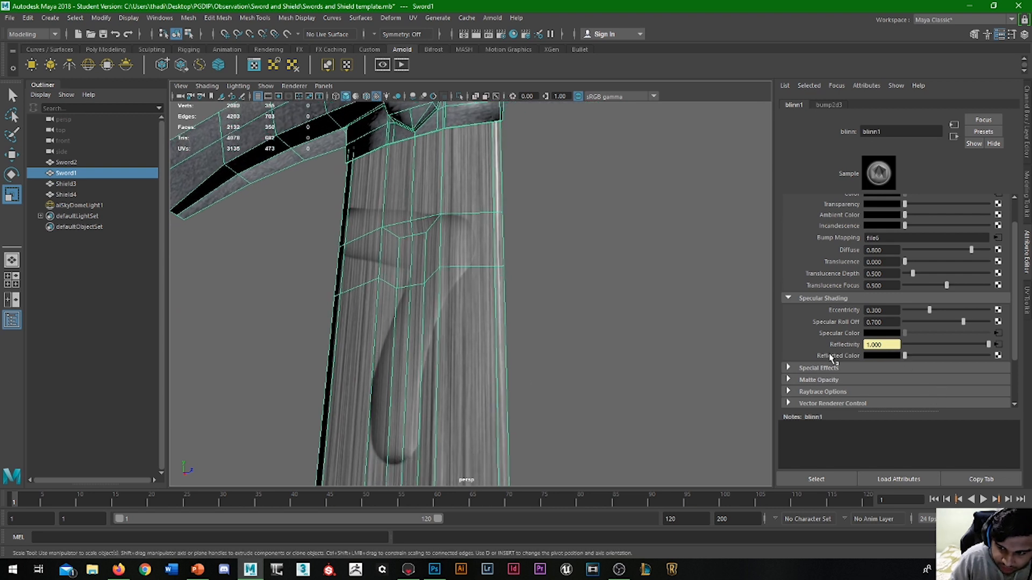
mouse_move(888, 362)
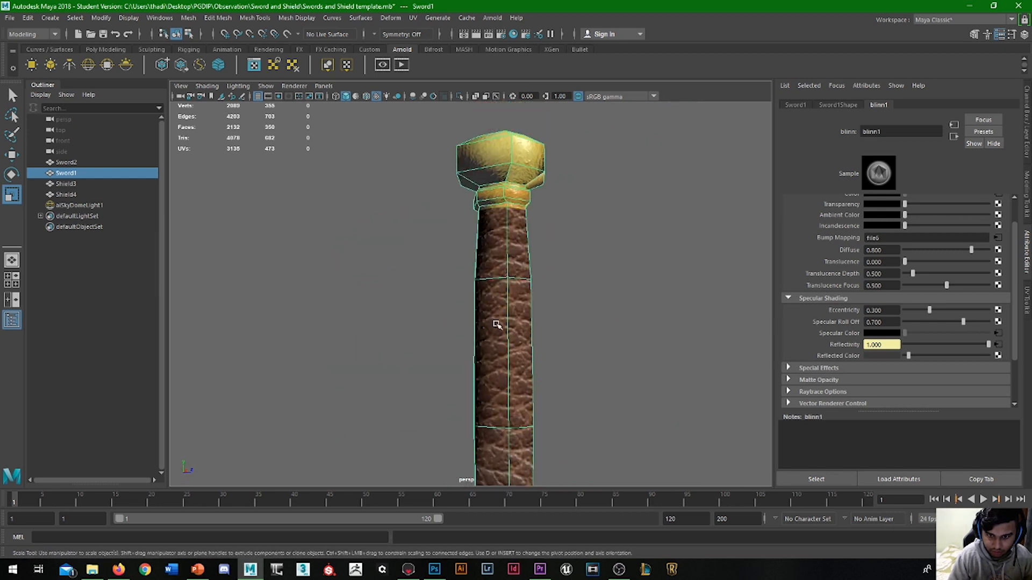
left_click_drag(497, 325, 527, 264)
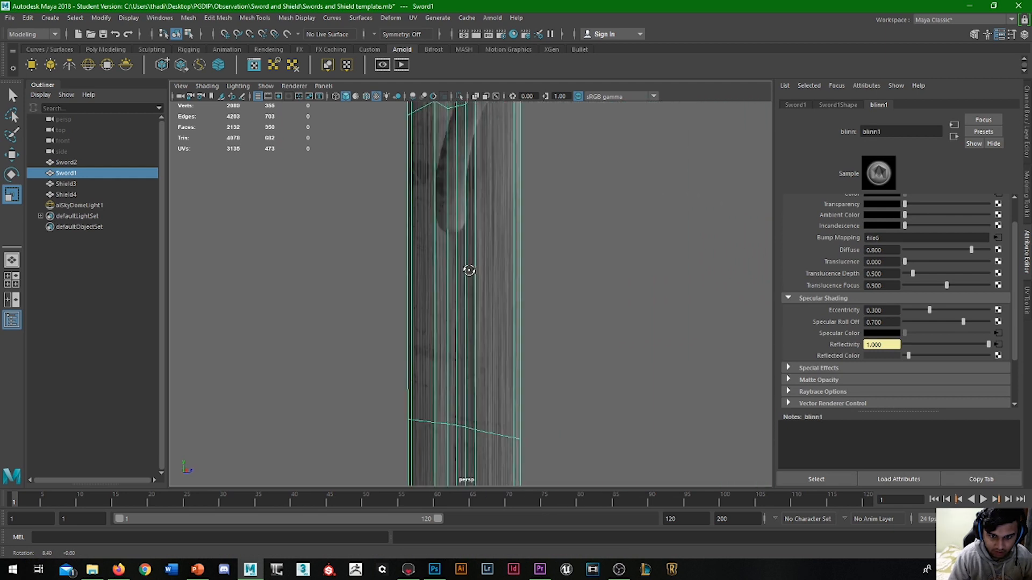
left_click_drag(469, 270, 433, 327)
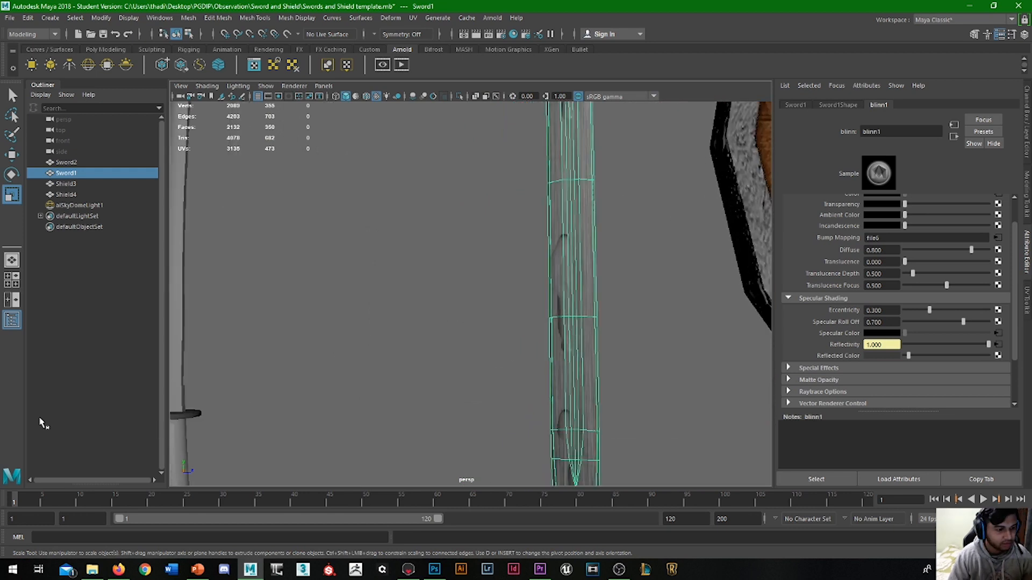
mouse_move(661, 422)
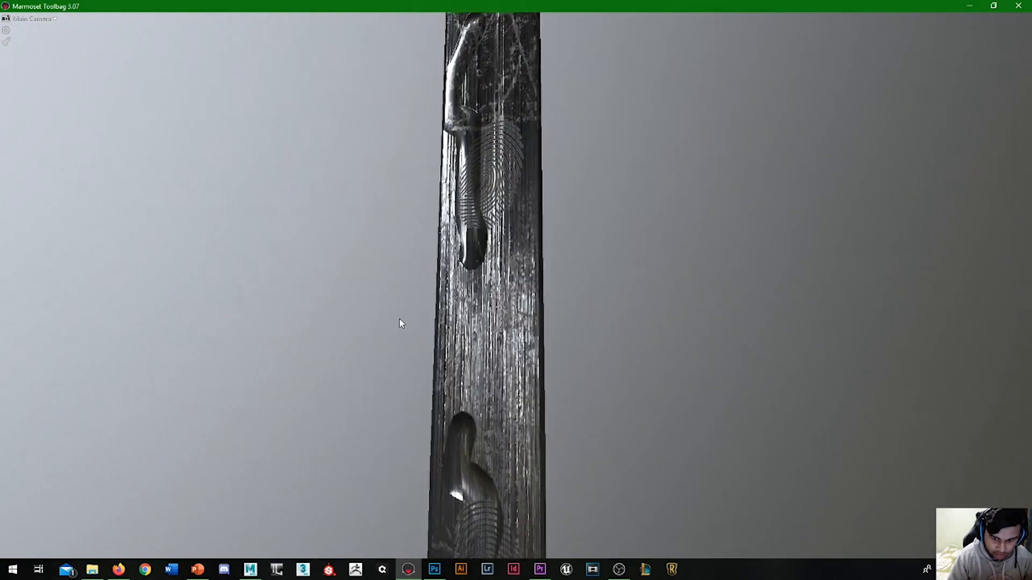
Pull the view back from the blade to inspect the fingerprint and scratch detail
left_click_drag(401, 322, 540, 302)
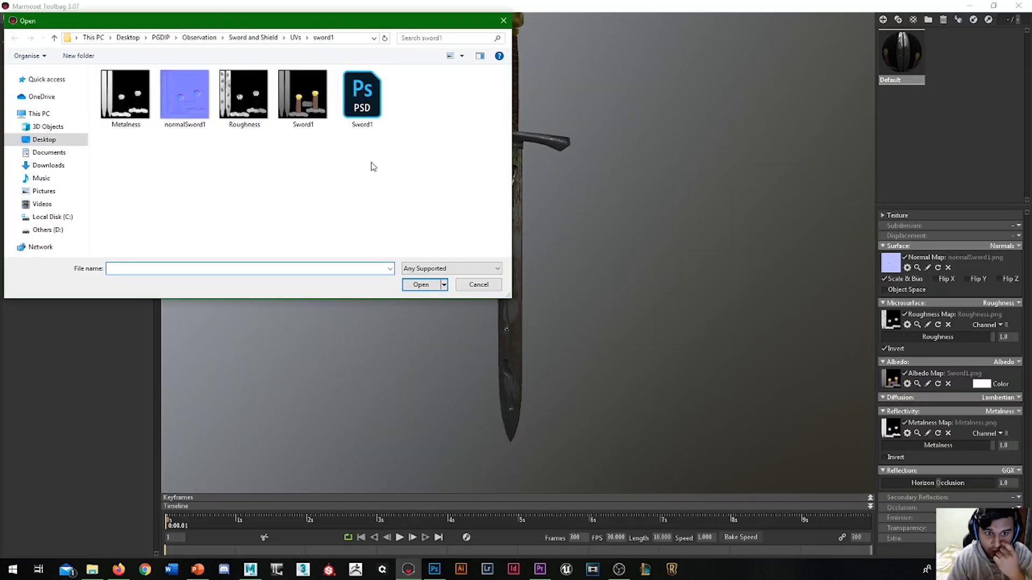
Pick Roughness from the Desktop folder as the sword's roughness map
left_click(44, 140)
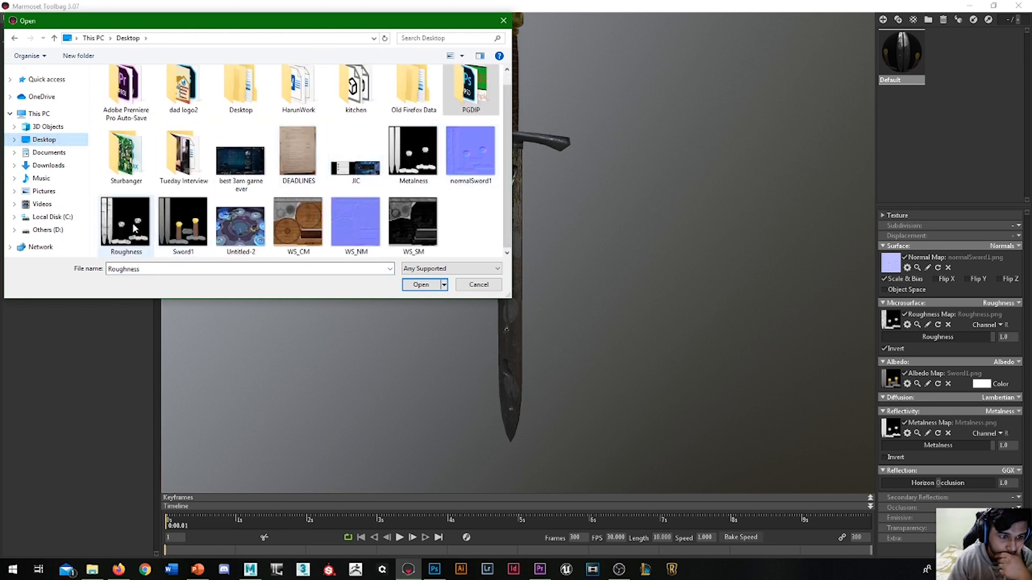
left_click(420, 284)
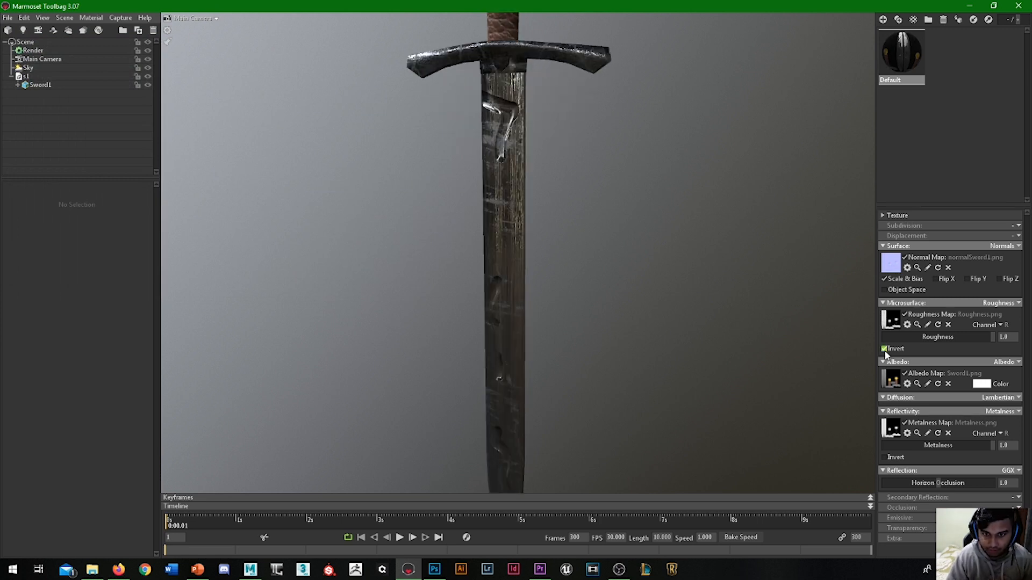
left_click_drag(500, 263, 461, 224)
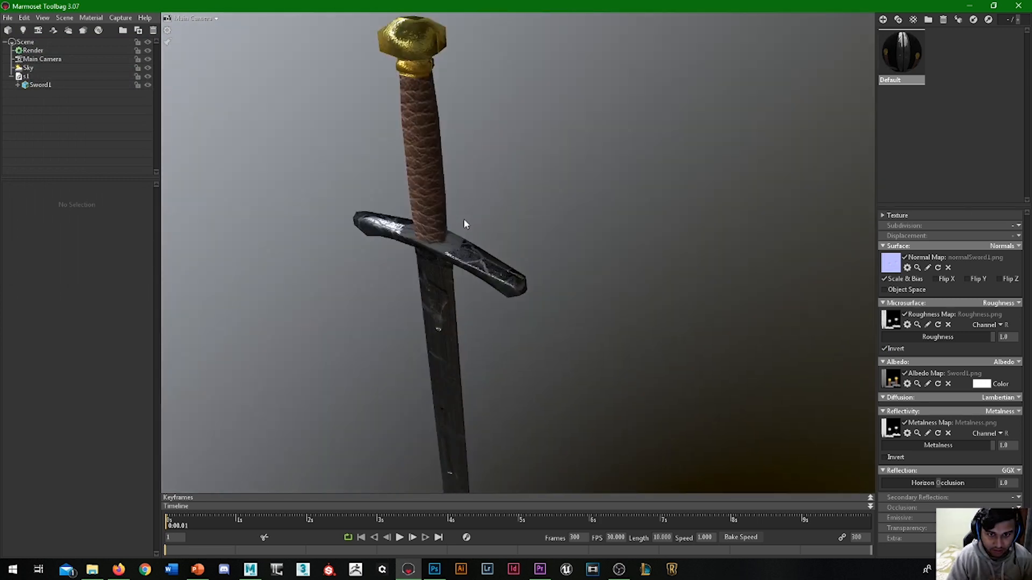
left_click_drag(464, 224, 371, 246)
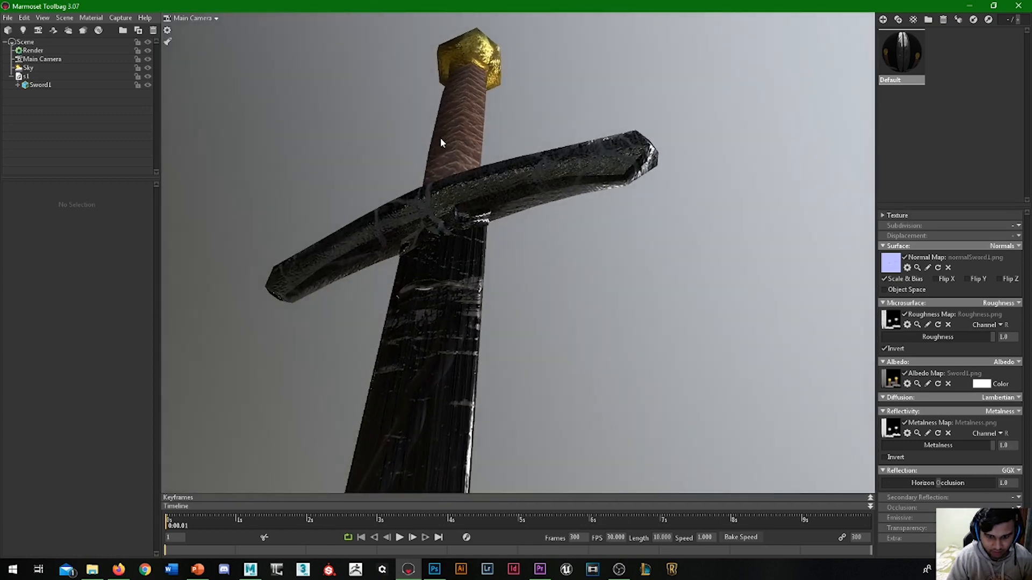
left_click_drag(441, 143, 735, 189)
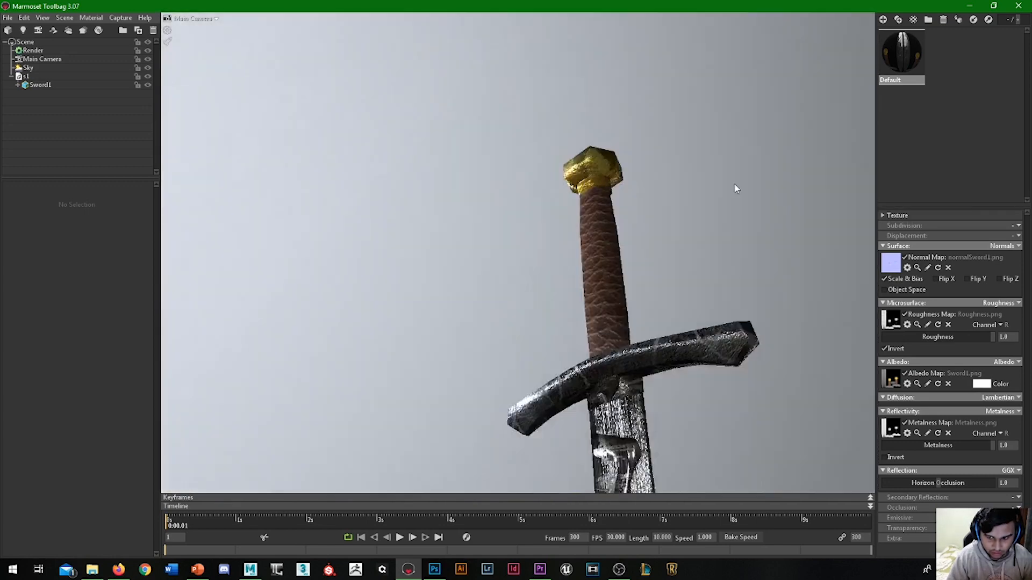
left_click_drag(735, 189, 517, 202)
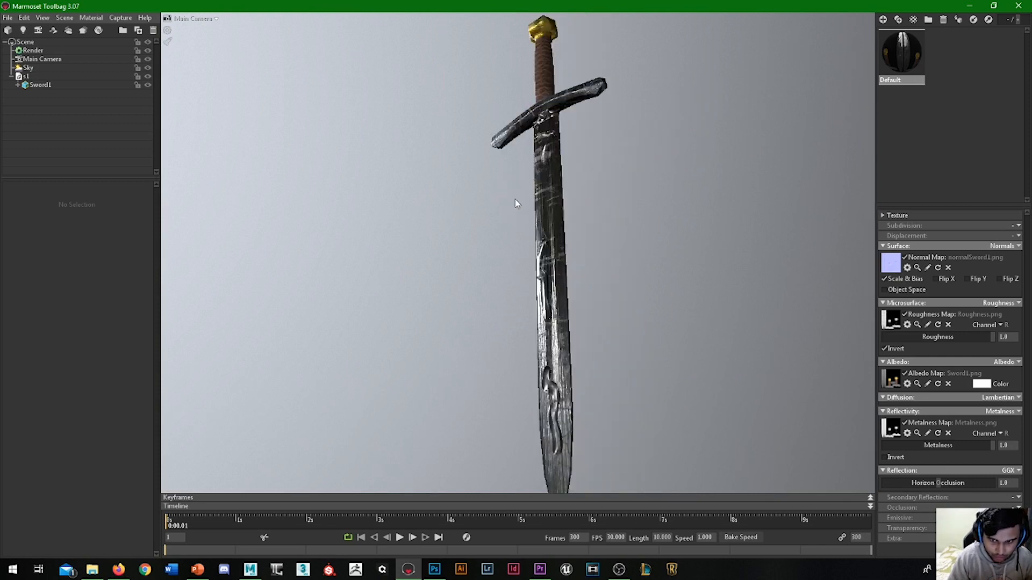
left_click_drag(546, 204, 496, 142)
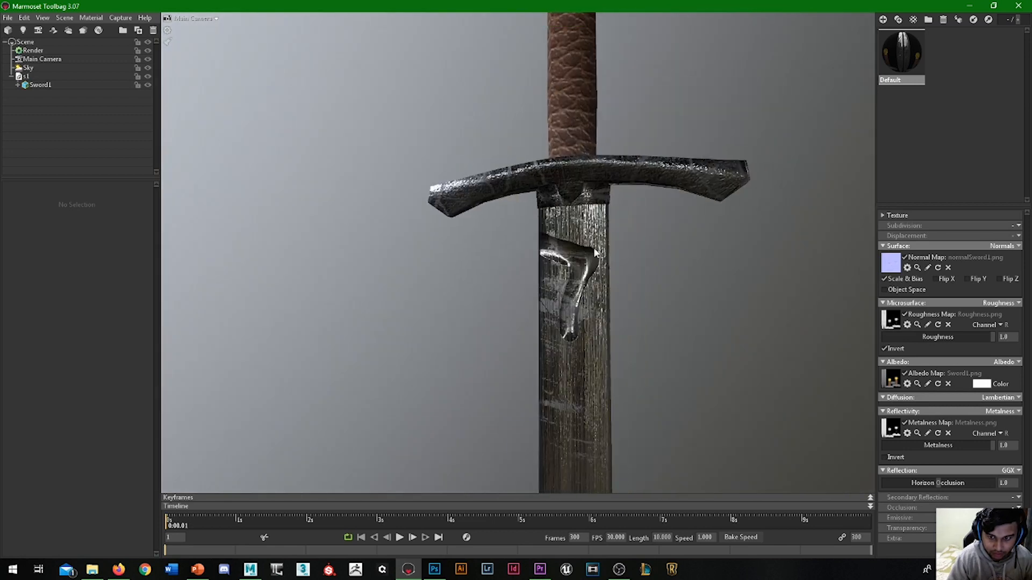
left_click_drag(592, 249, 527, 287)
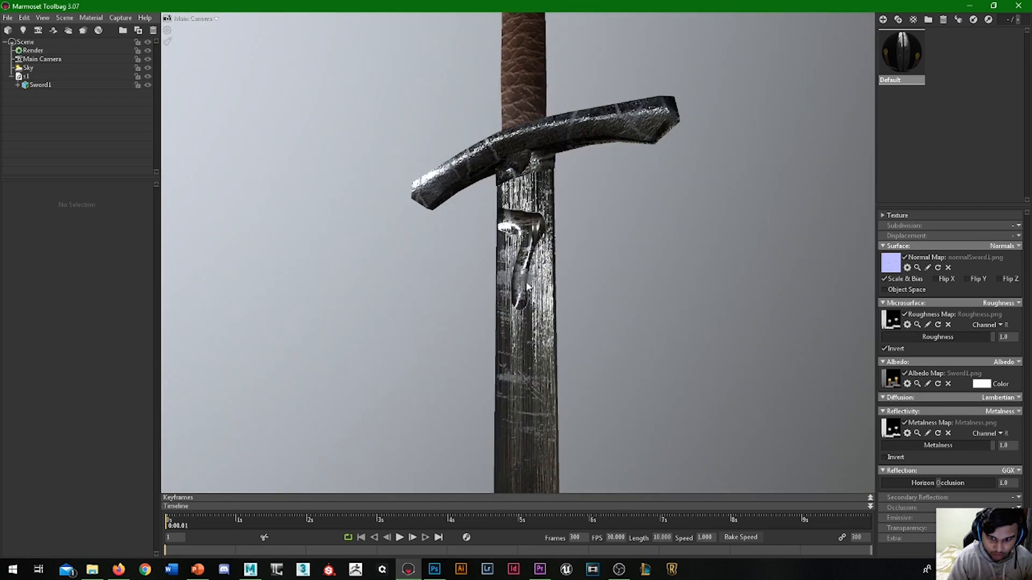